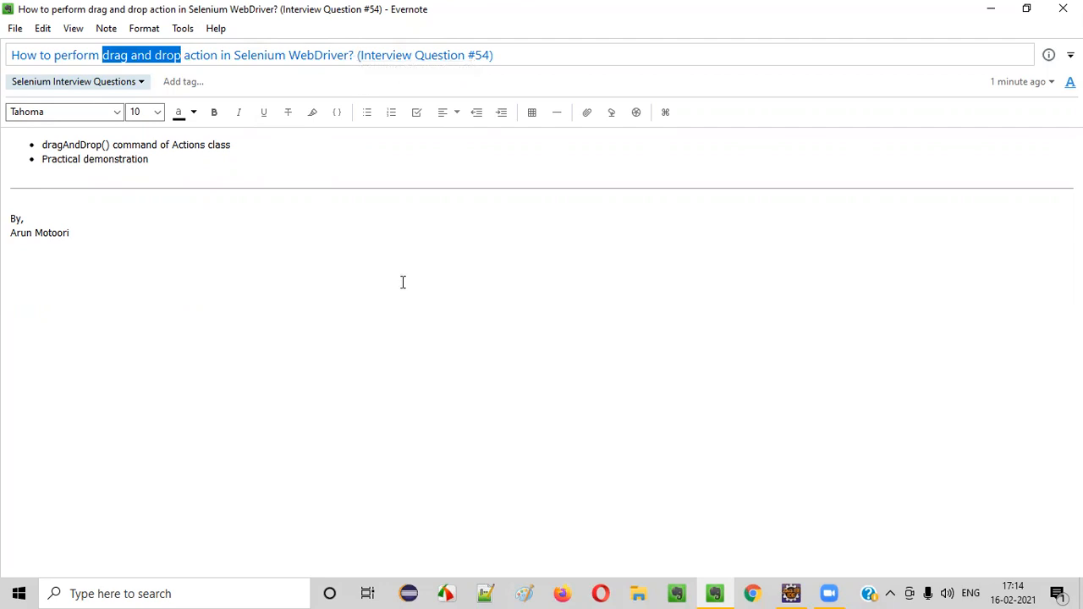
{"action": "mouse_move", "coordinate": [342, 61]}
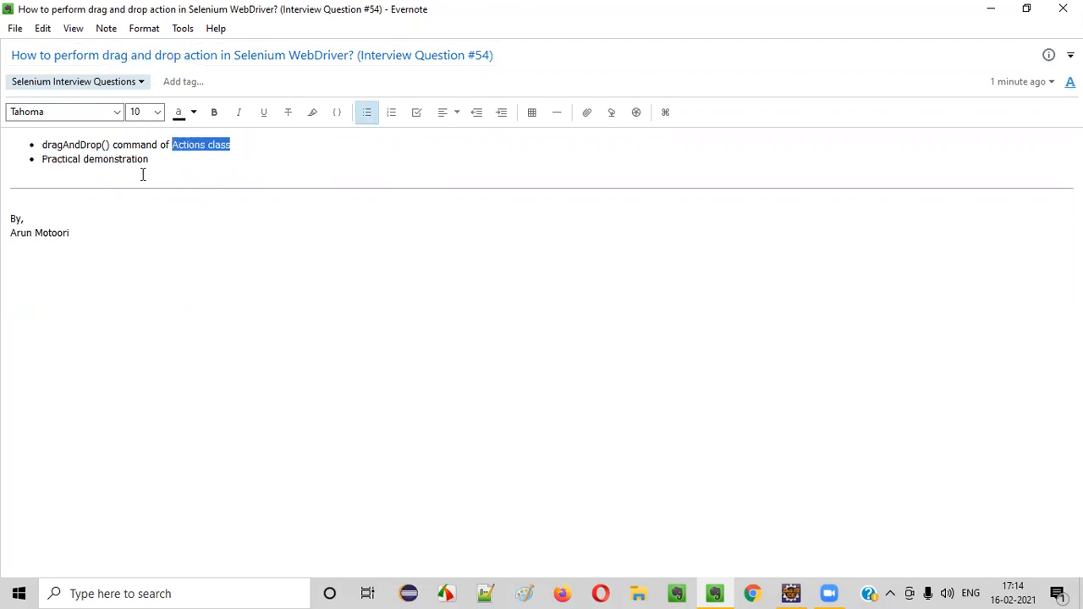
Manually drag the Oslo box onto Norway and back to the capitals list, twice.
{"action": "left_click", "coordinate": [102, 54]}
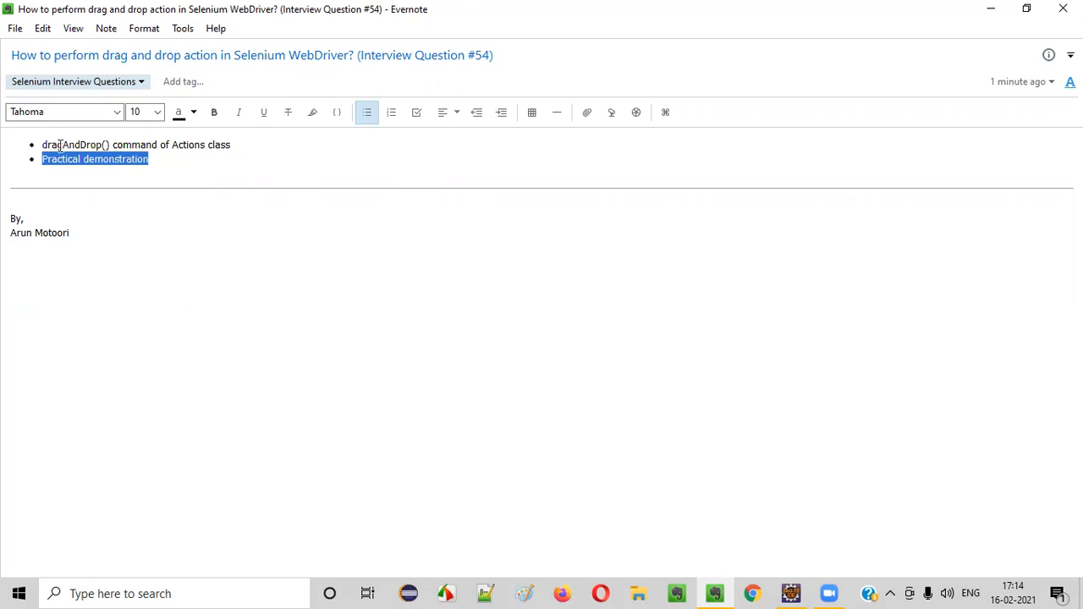
{"action": "left_click", "coordinate": [789, 592]}
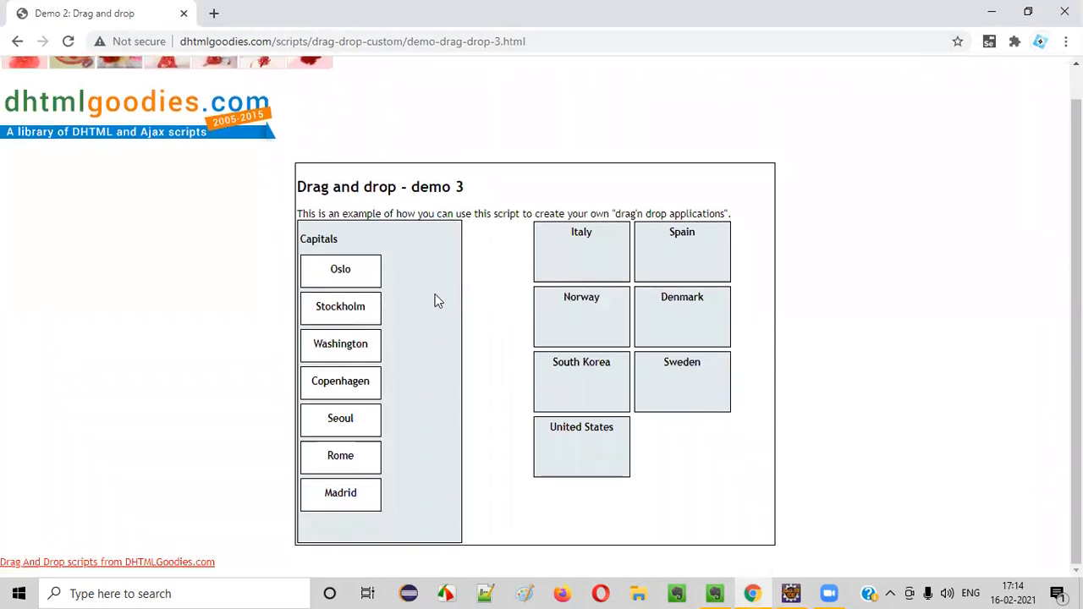
{"action": "mouse_move", "coordinate": [320, 242]}
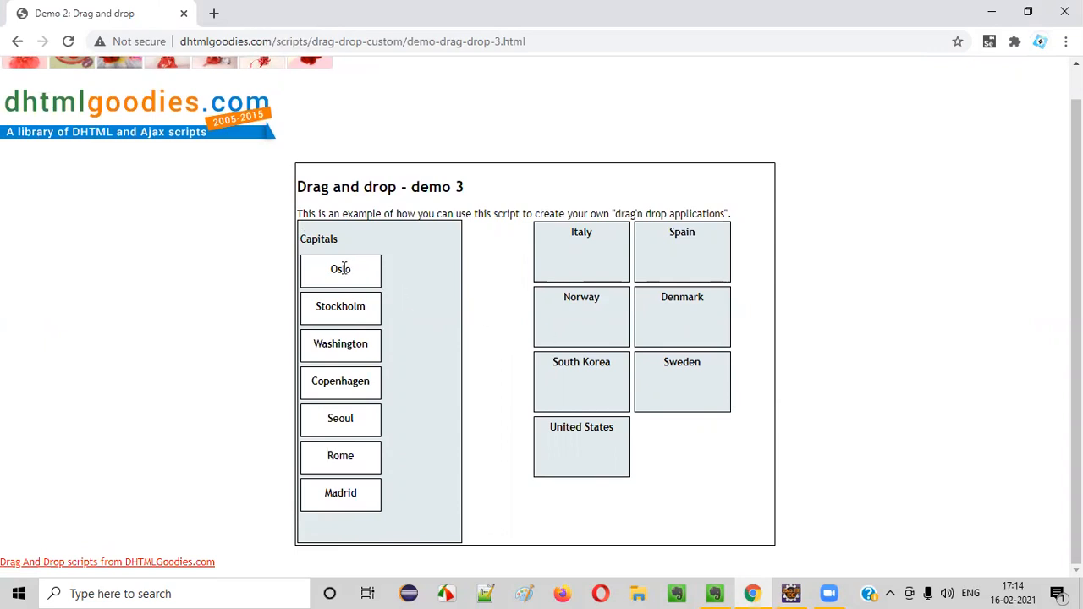
{"action": "left_click_drag", "start_coordinate": [340, 269], "coordinate": [478, 258]}
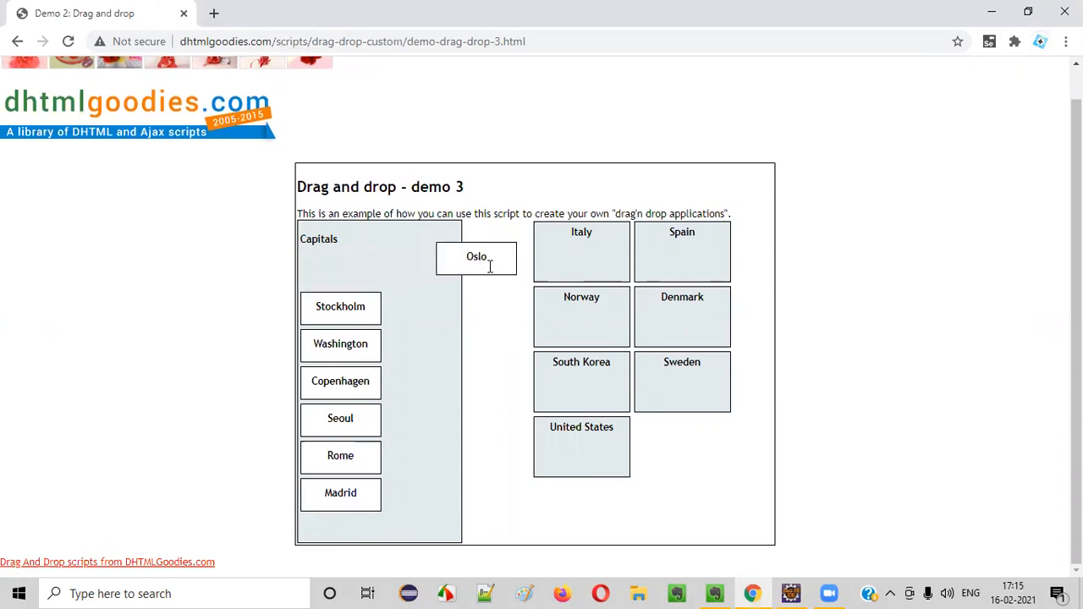
{"action": "left_click_drag", "start_coordinate": [478, 258], "coordinate": [582, 318]}
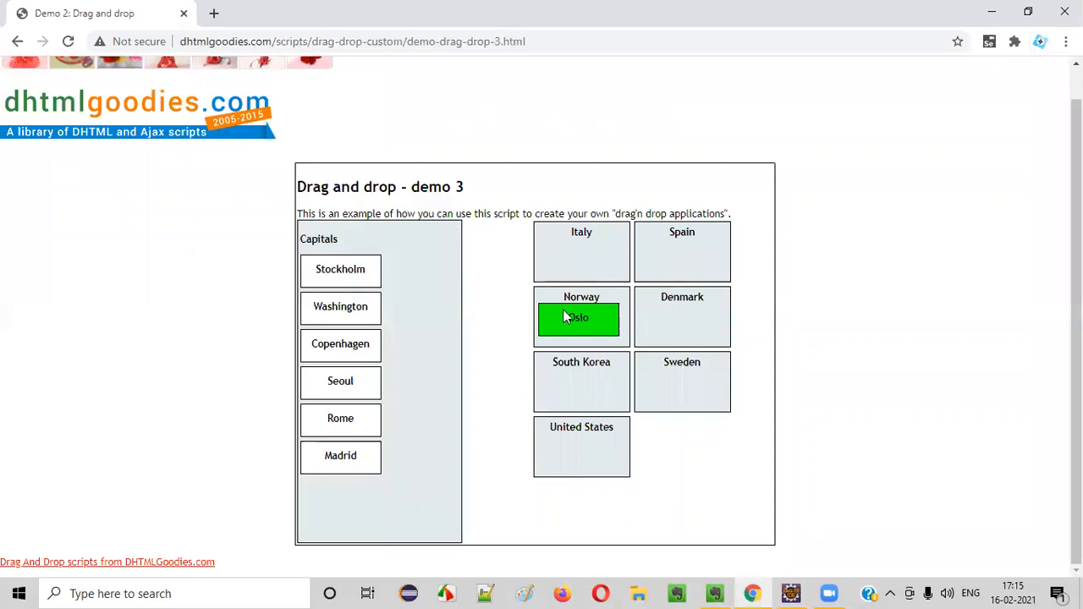
{"action": "left_click_drag", "start_coordinate": [579, 318], "coordinate": [341, 493]}
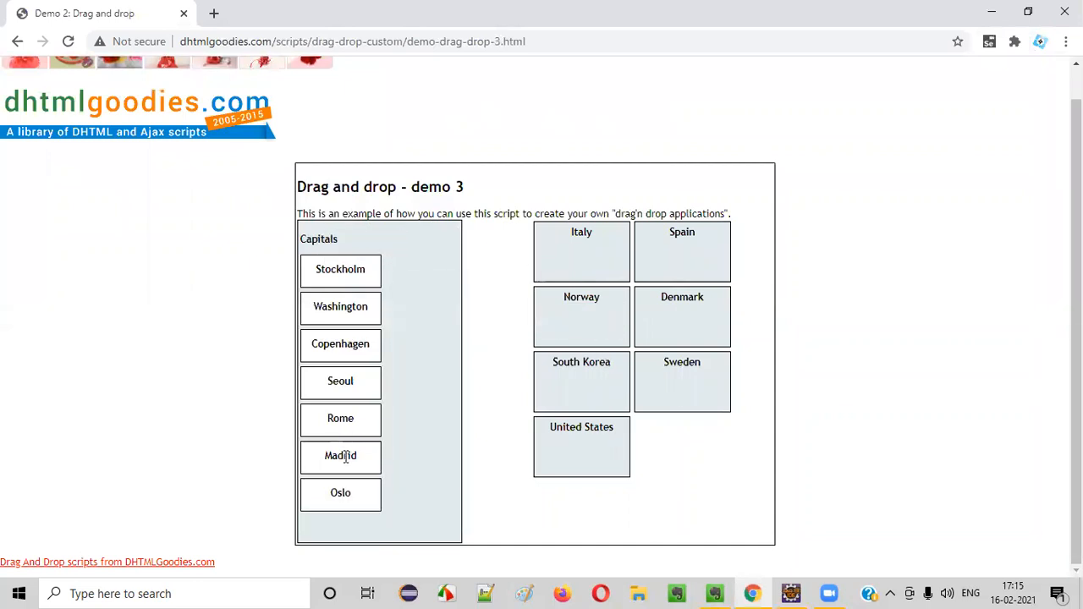
{"action": "left_click_drag", "start_coordinate": [340, 493], "coordinate": [583, 318]}
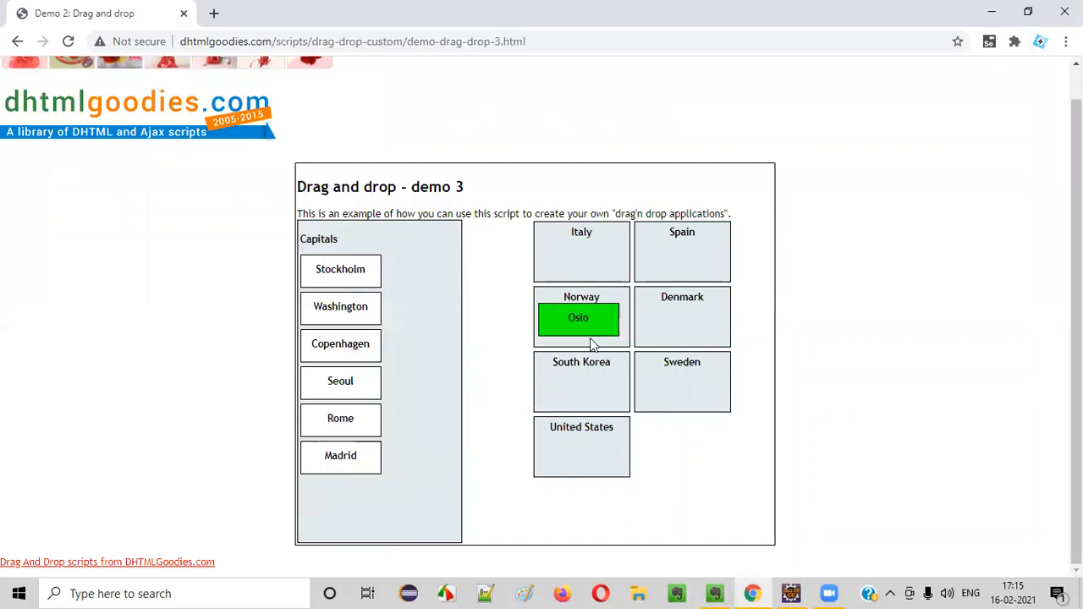
{"action": "left_click_drag", "start_coordinate": [579, 318], "coordinate": [340, 494]}
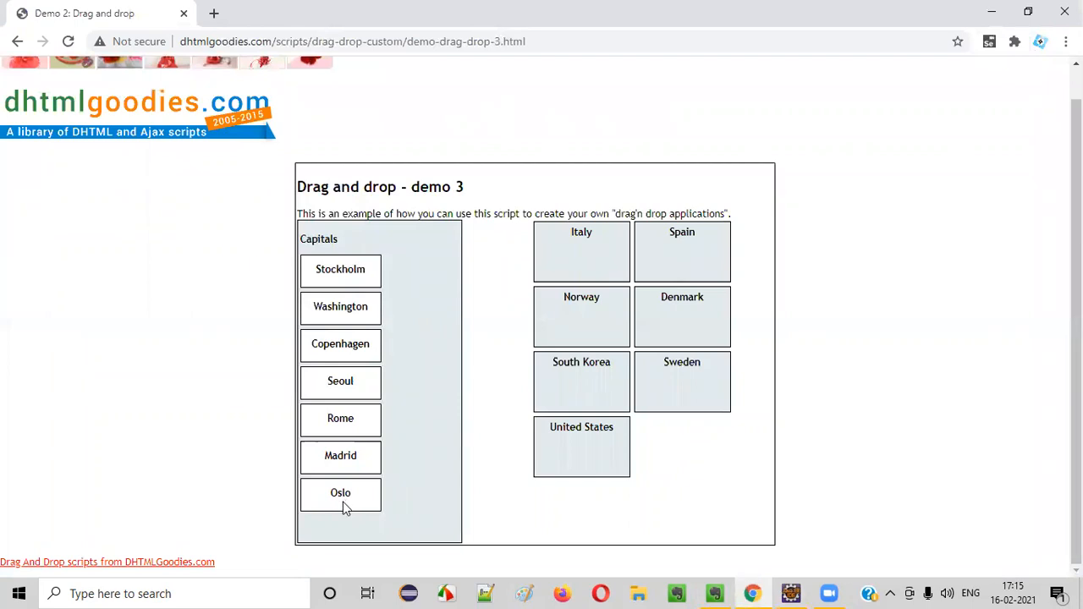
{"action": "mouse_move", "coordinate": [330, 505]}
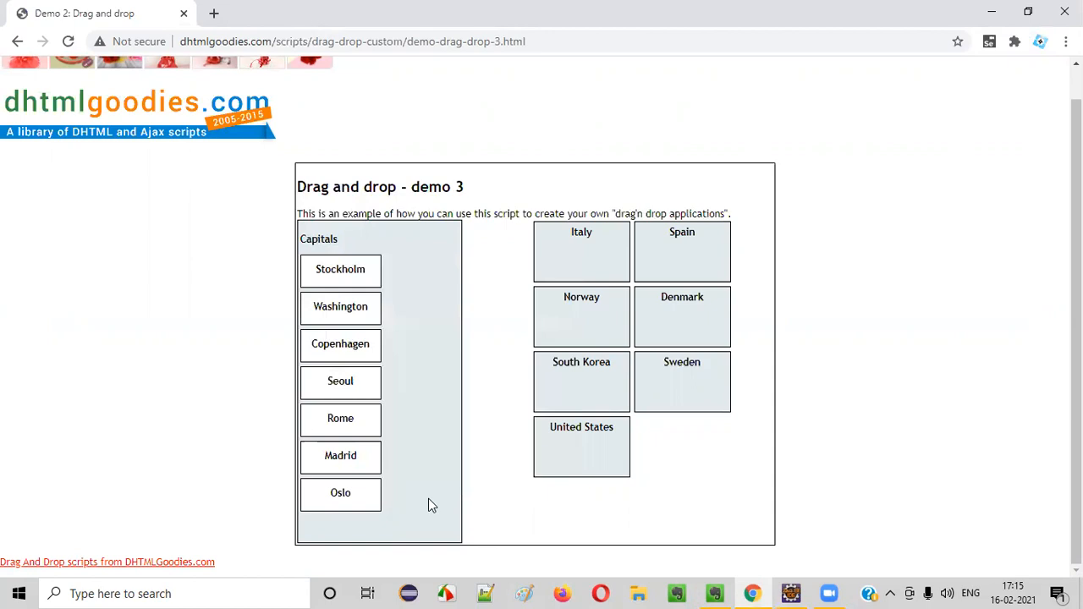
Inspect the Oslo box in DevTools to read its id box1.
{"action": "key", "text": "F12"}
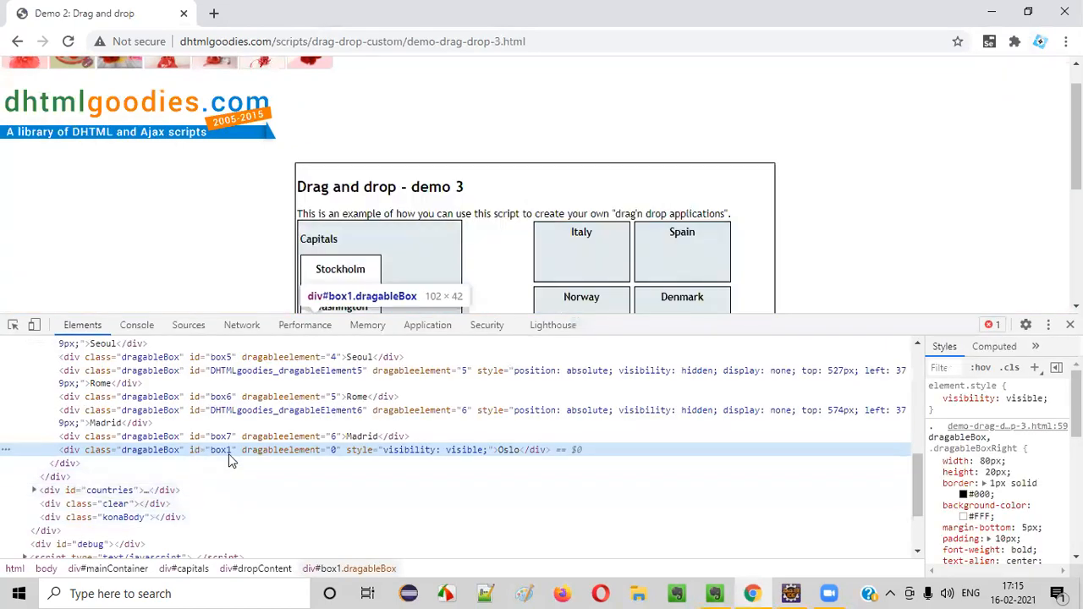
{"action": "scroll", "scroll_direction": "down", "scroll_amount": 3}
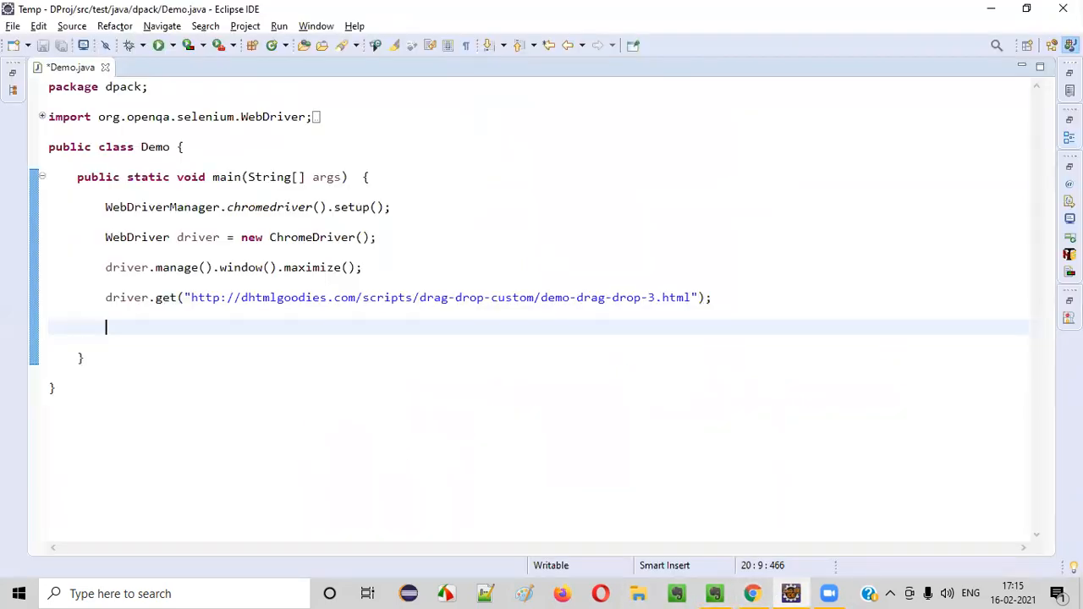
Write osloBox = driver.findElement(By.id("box1")) and declare osloBox as a local WebElement.
{"action": "type", "text": "driver.find"}
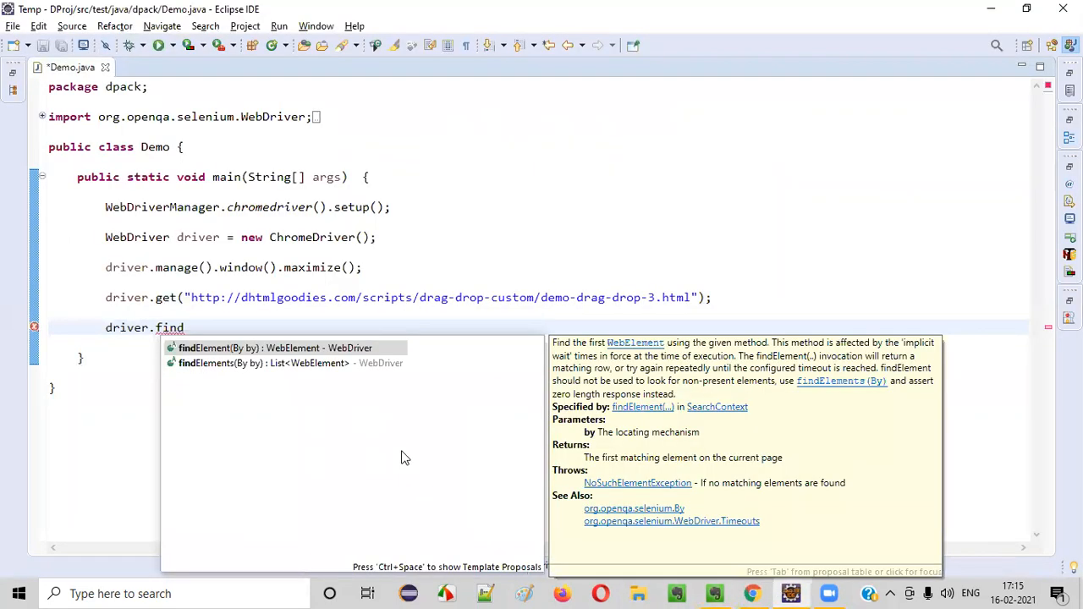
{"action": "type", "text": "Element(By.id(id"}
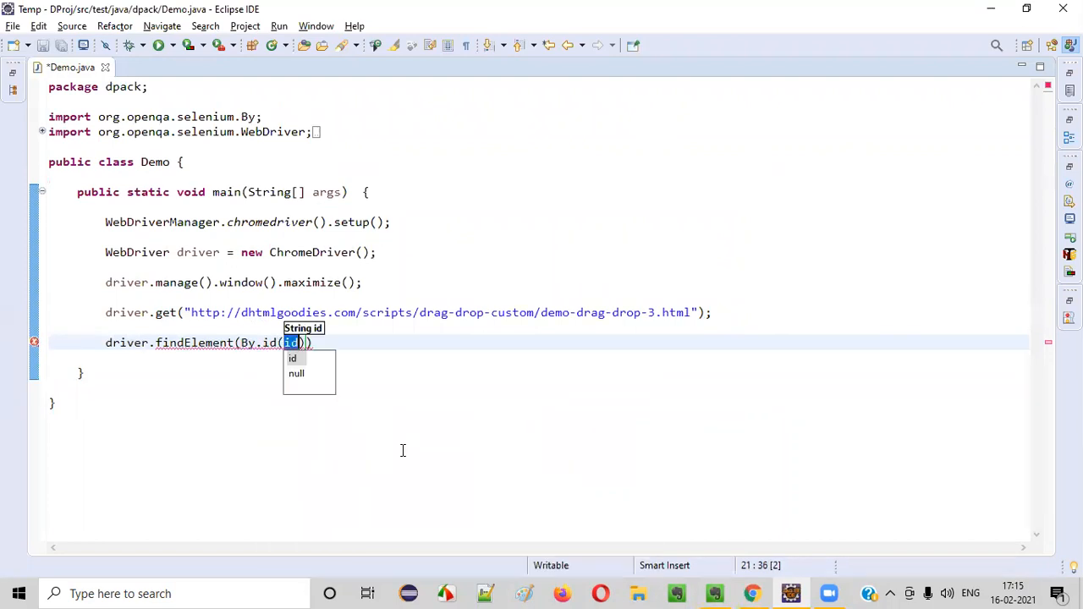
{"action": "type", "text": "\"box1\""}
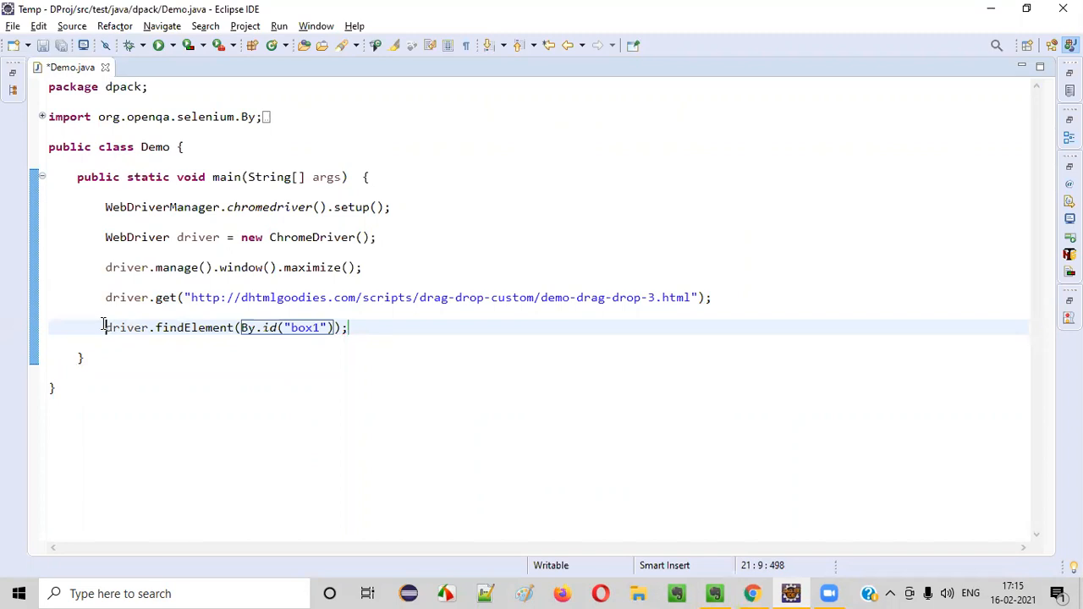
{"action": "type", "text": "osloBox ="}
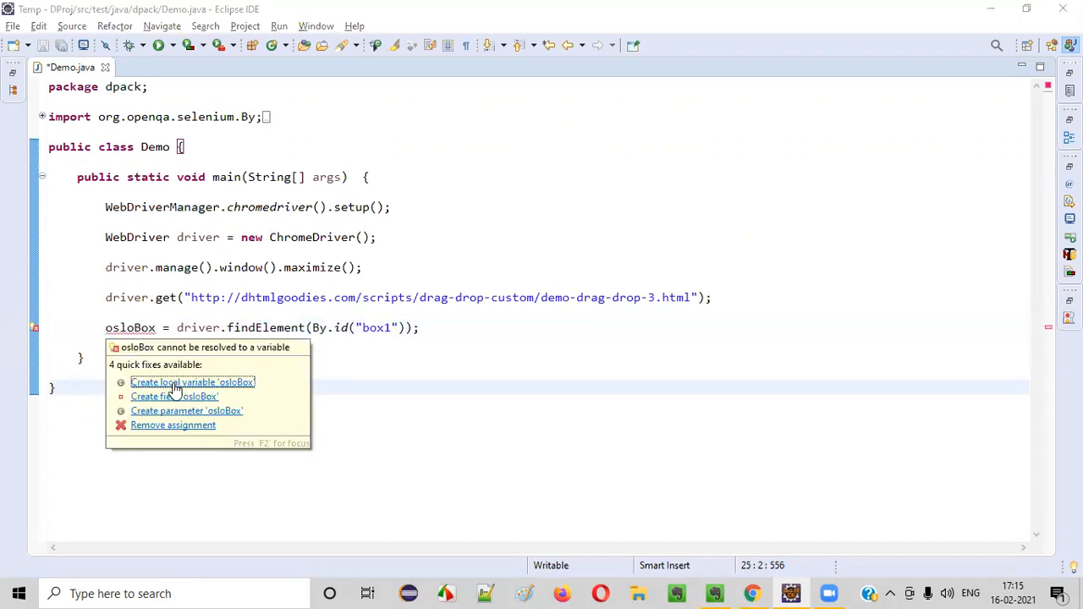
{"action": "left_click", "coordinate": [193, 383]}
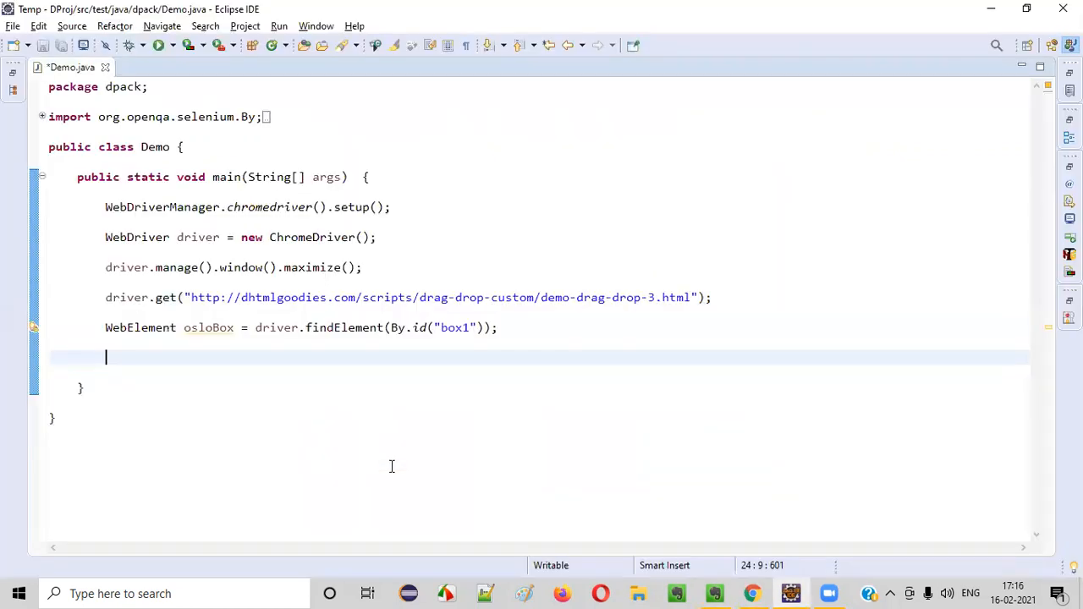
Write WebElement norwayBox = driver.findElement(By.id("box101"));.
{"action": "type", "text": "driver.findElement(By.id(\"box101\"));"}
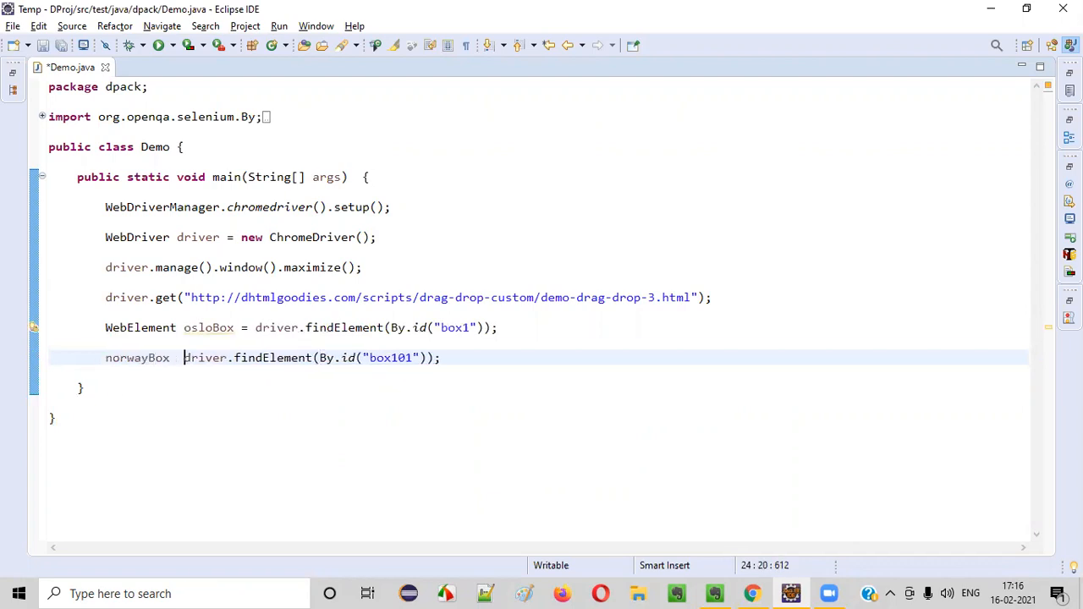
{"action": "type", "text": "="}
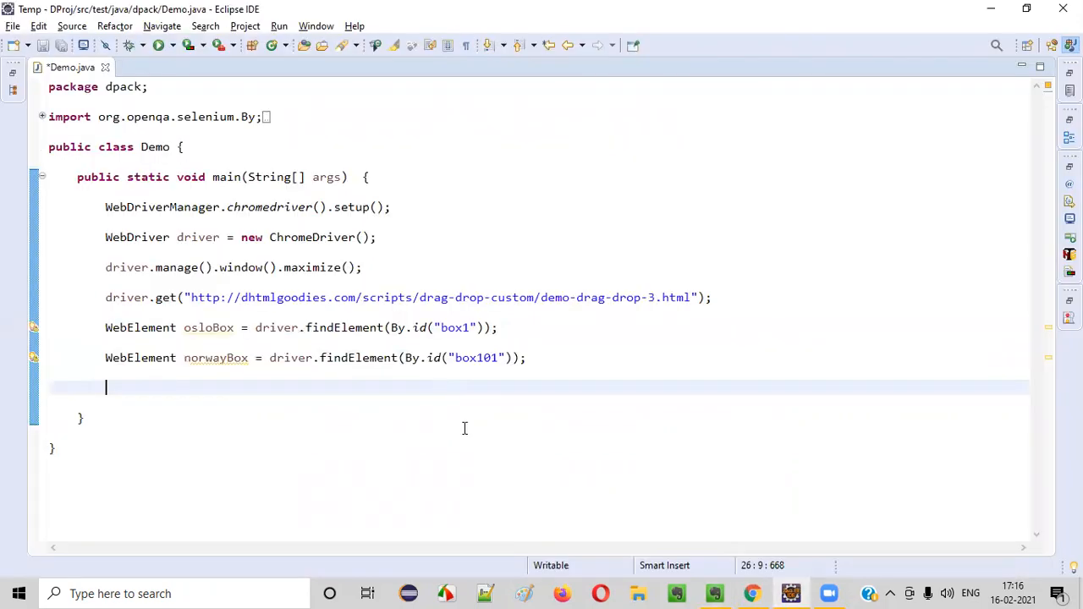
Write Actions actions = new Actions(driver); reusing the driver variable name.
{"action": "type", "text": "Actions"}
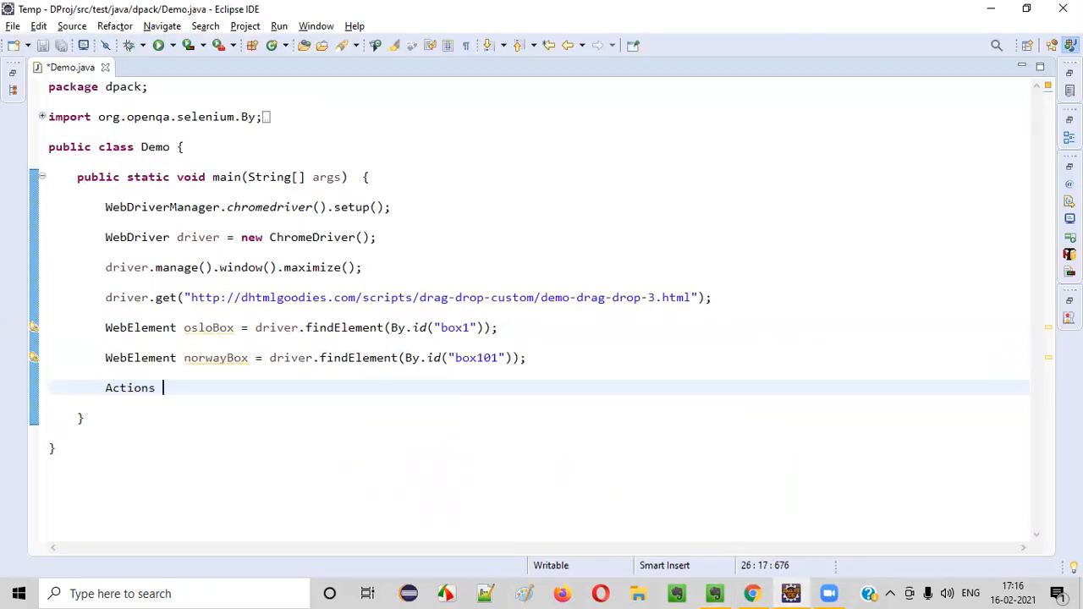
{"action": "type", "text": "actions ="}
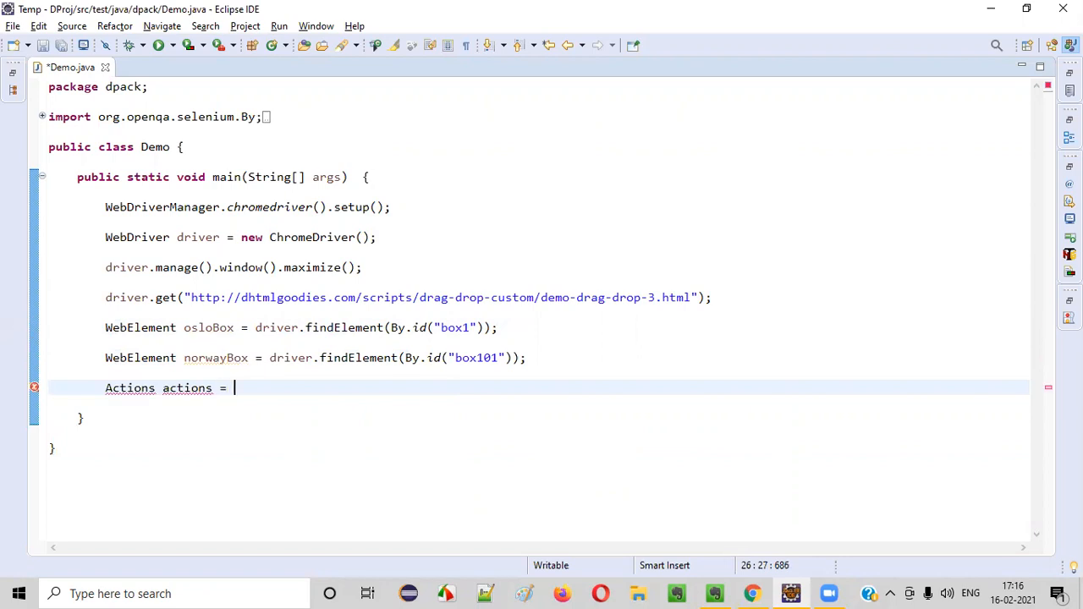
{"action": "type", "text": "new Actions();"}
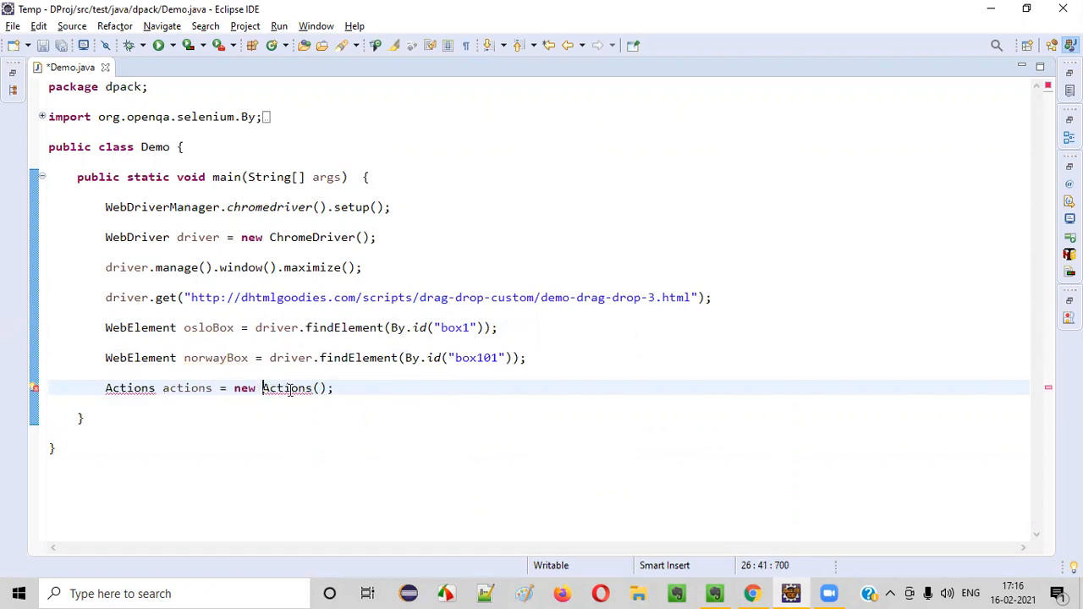
{"action": "double_click", "coordinate": [198, 237]}
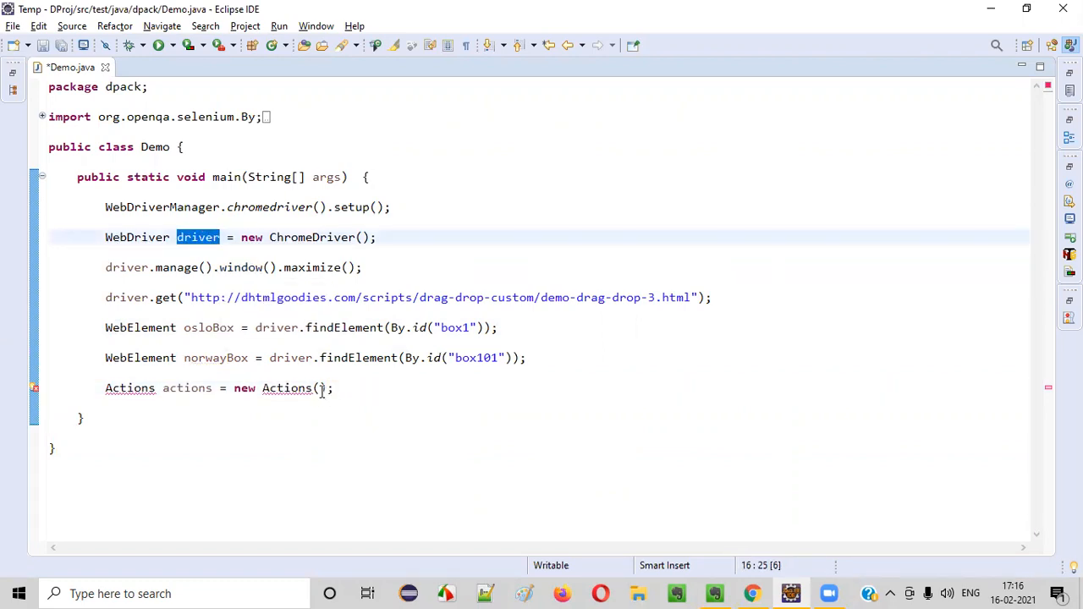
{"action": "type", "text": "driver"}
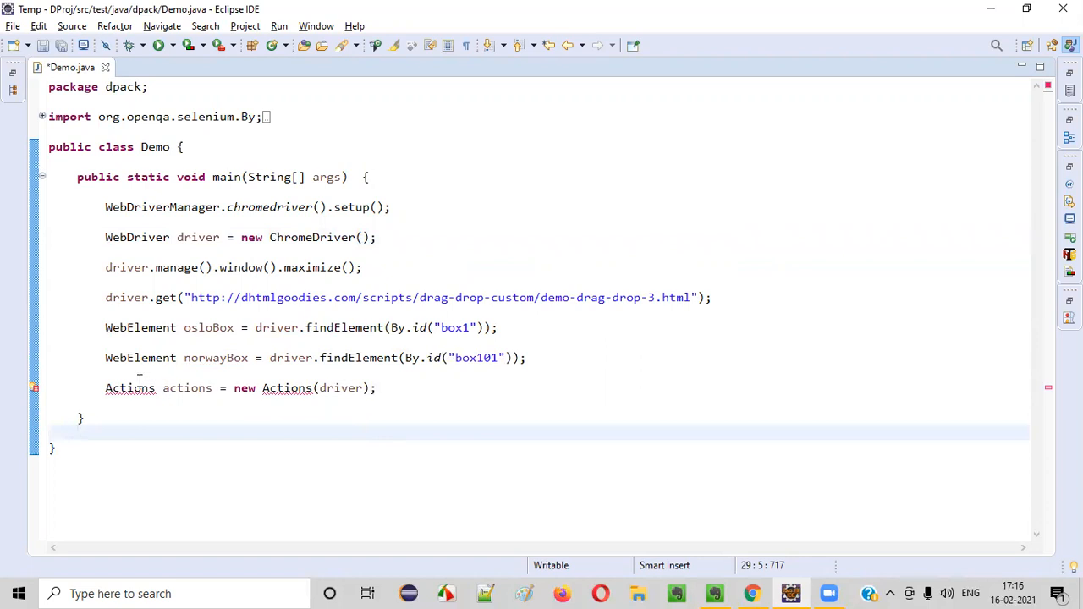
{"action": "left_click", "coordinate": [130, 387]}
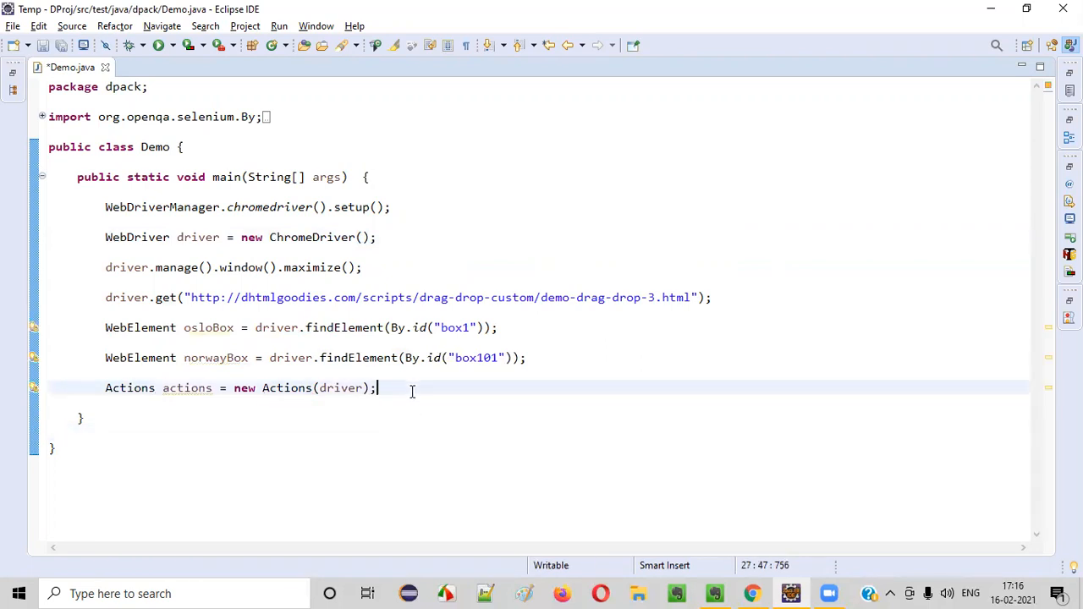
{"action": "double_click", "coordinate": [186, 387]}
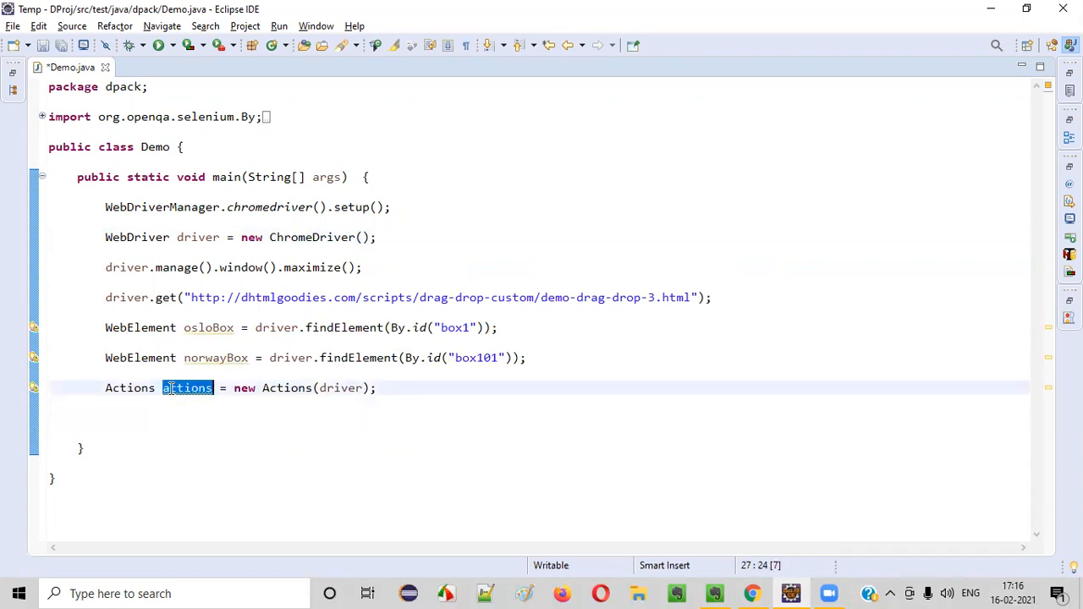
Write actions.dragAndDrop(osloBox, norwayBox) passing the two WebElements.
{"action": "type", "text": "actions."}
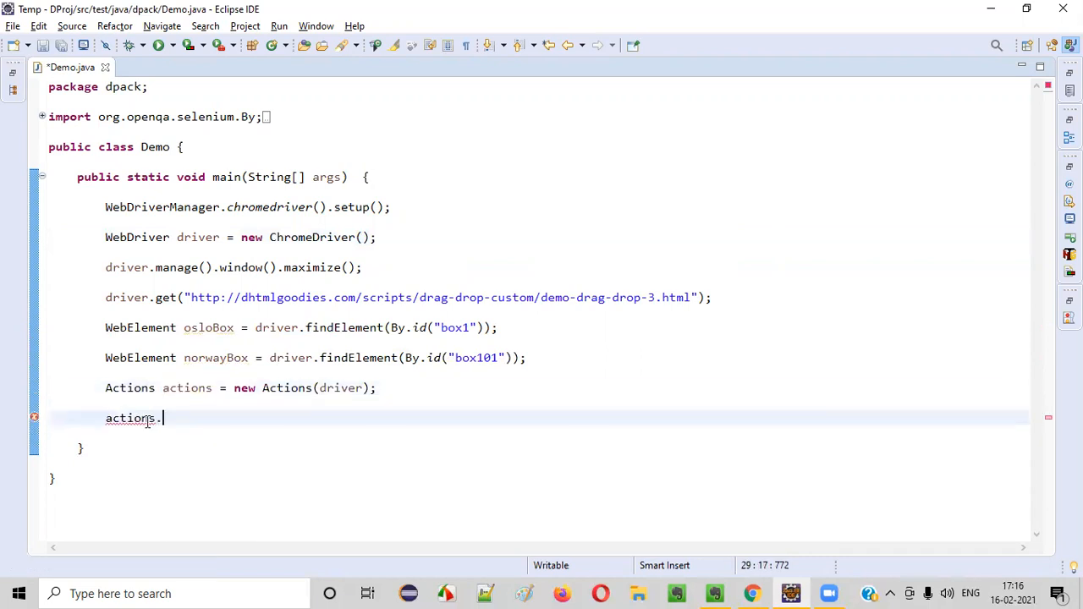
{"action": "type", "text": "dragAnd"}
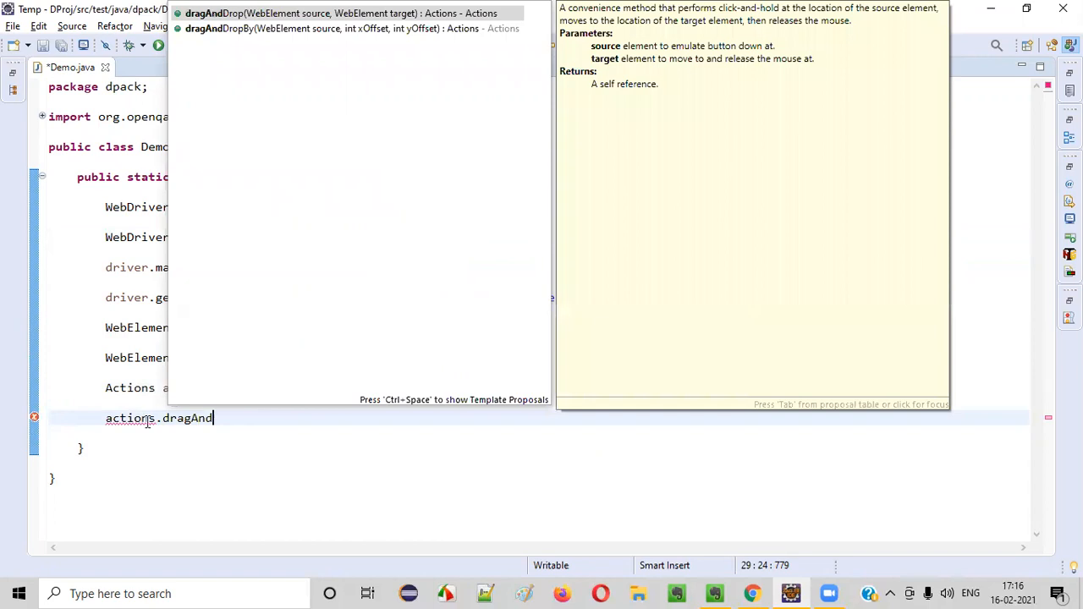
{"action": "type", "text": "Drop"}
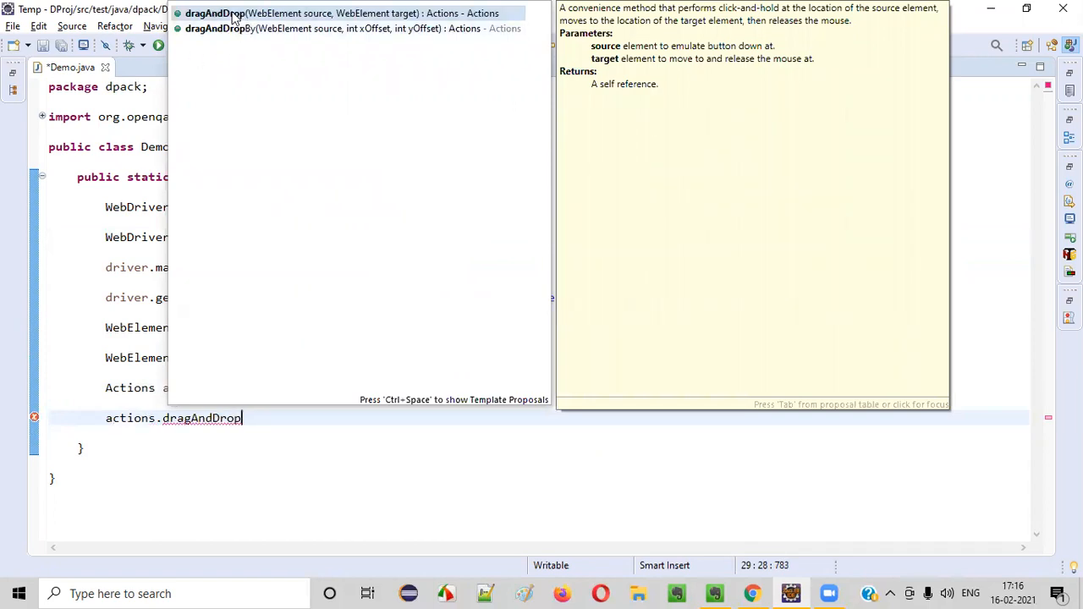
{"action": "key", "text": "Escape"}
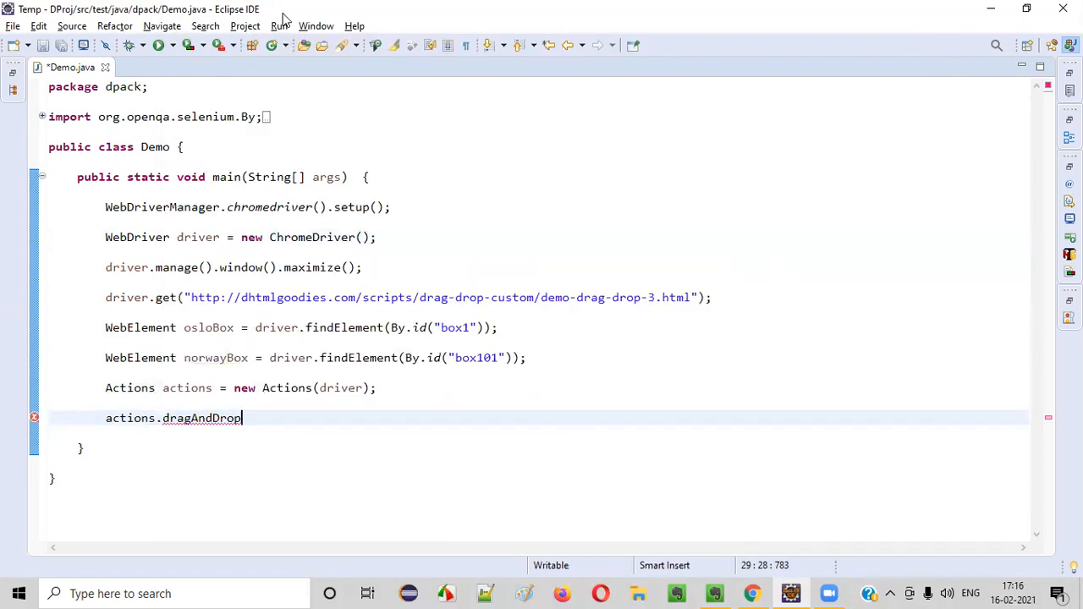
{"action": "type", "text": "(osloBox, target"}
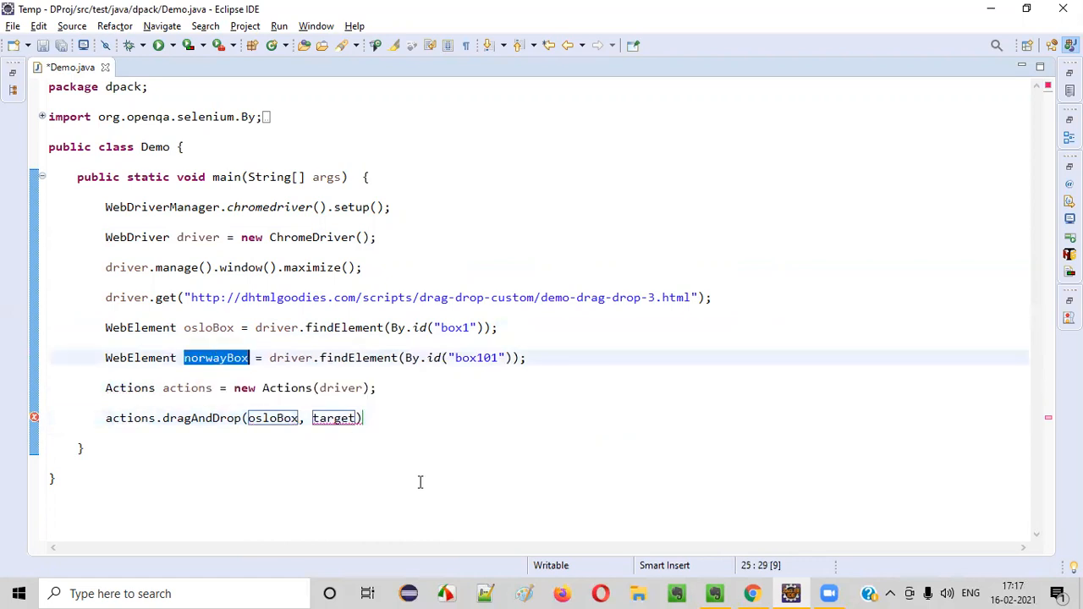
{"action": "type", "text": "norwayBox"}
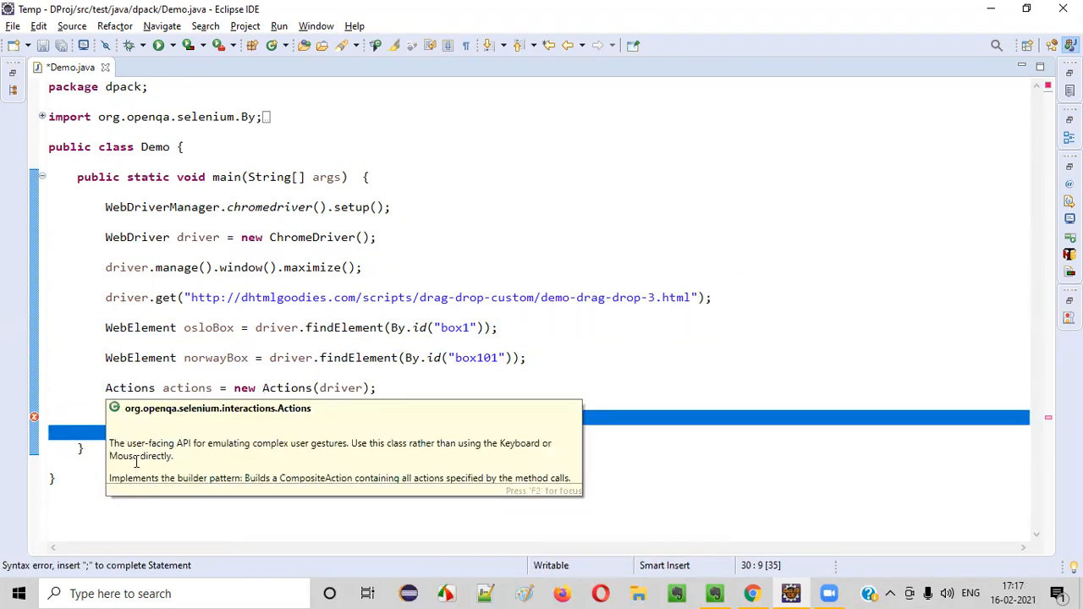
{"action": "type", "text": "actions.dragAndDrop(osloBox, norwayBox)"}
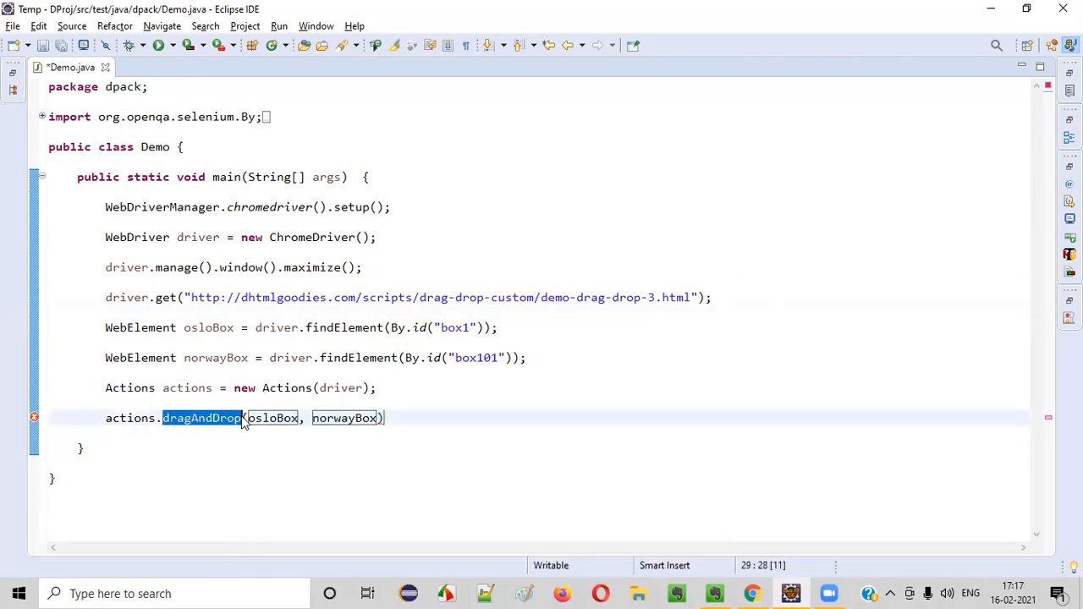
Append .build().perform(); to the dragAndDrop call.
{"action": "left_click", "coordinate": [161, 418]}
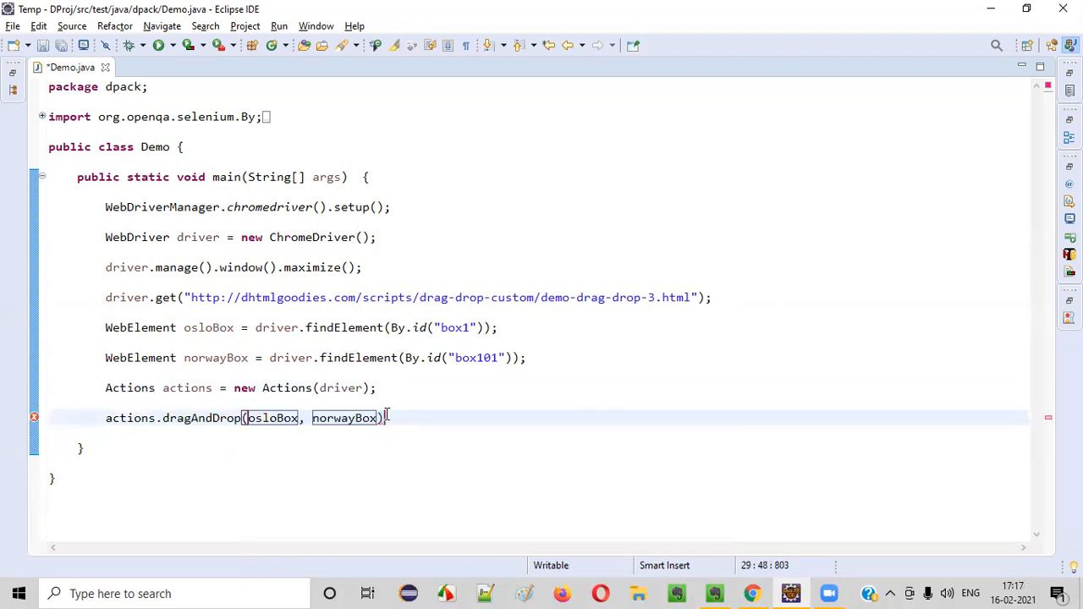
{"action": "type", "text": ".build"}
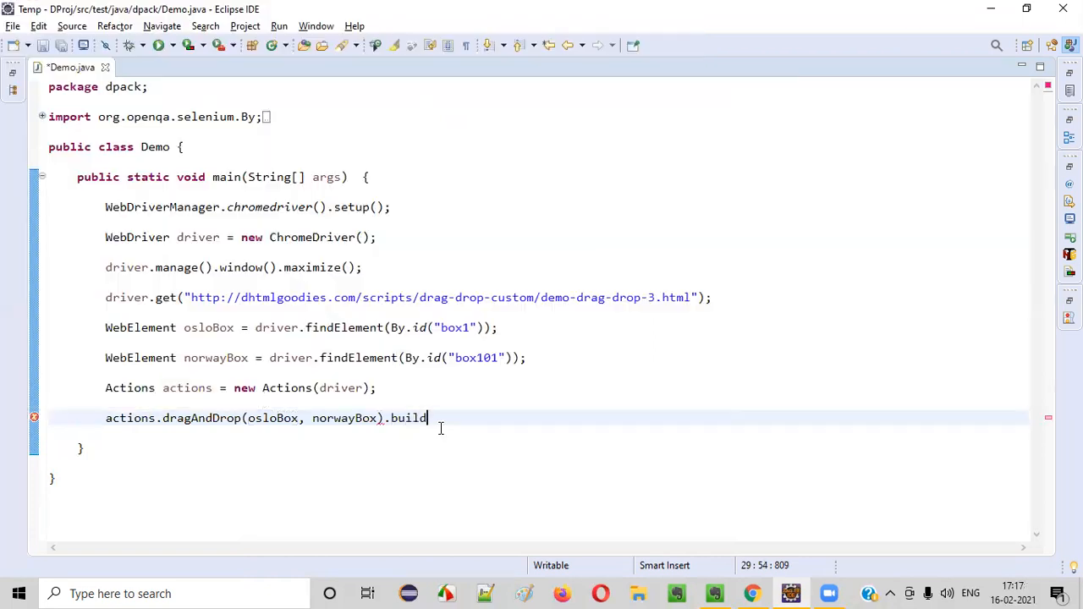
{"action": "type", "text": "().perform();"}
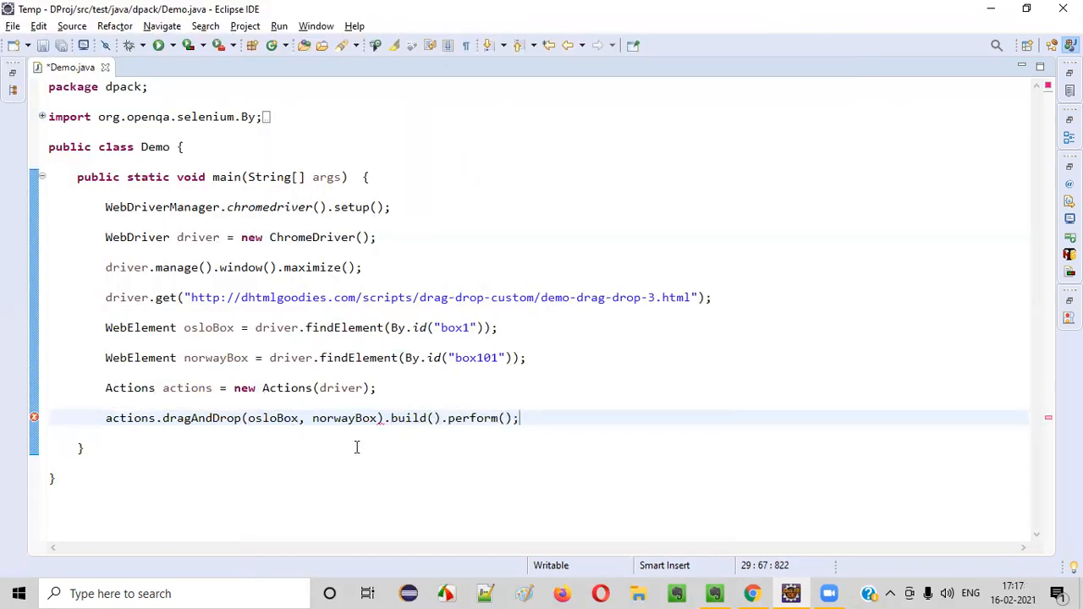
{"action": "double_click", "coordinate": [200, 417]}
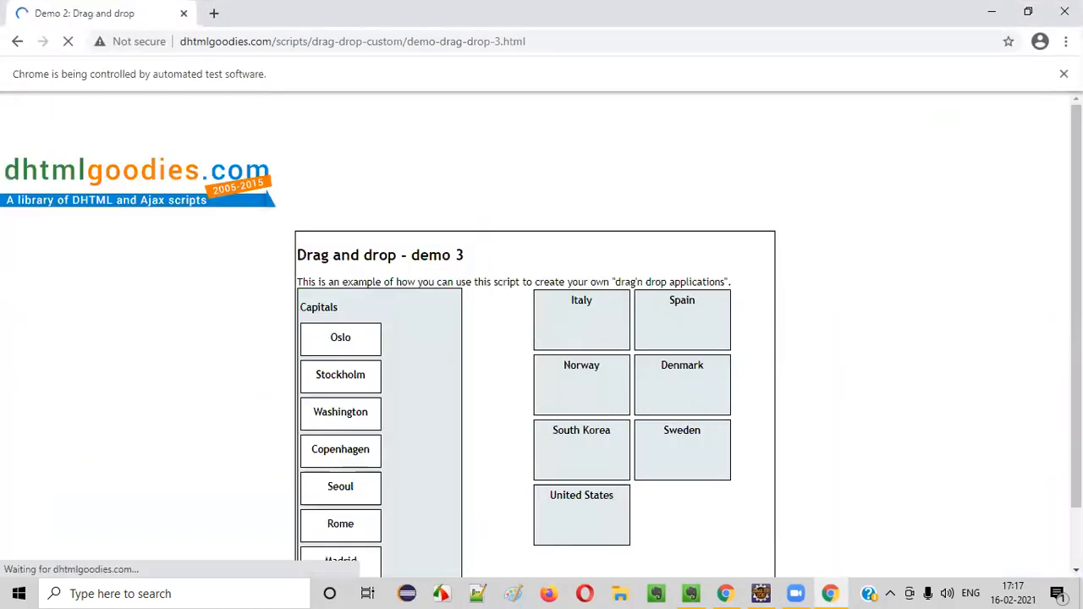
The running script drags Oslo onto Norway on the automated demo page.
{"action": "left_click_drag", "start_coordinate": [340, 337], "coordinate": [582, 386]}
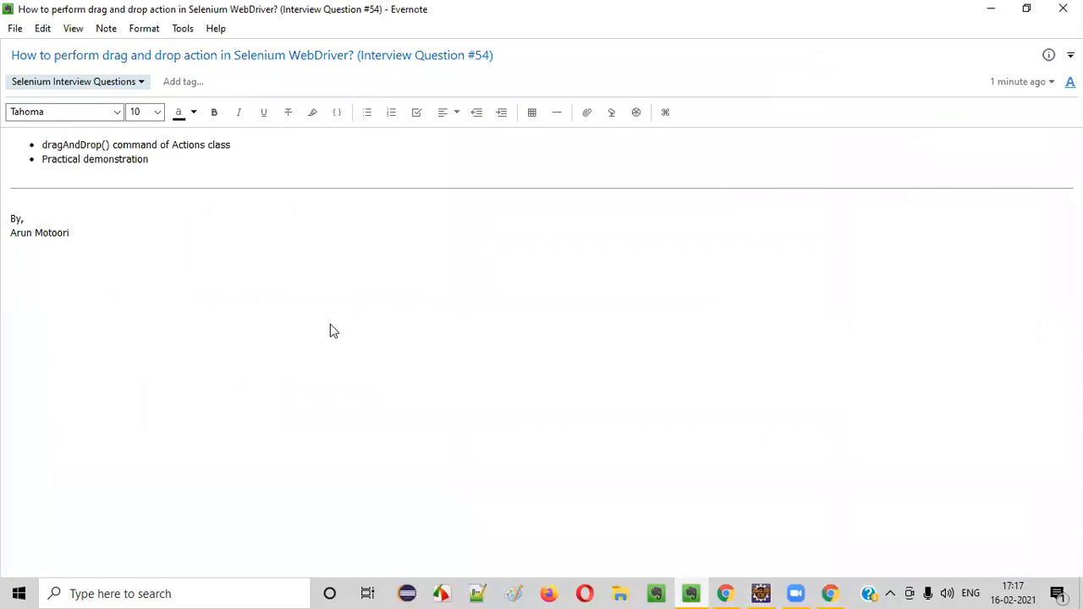
{"action": "mouse_move", "coordinate": [406, 281]}
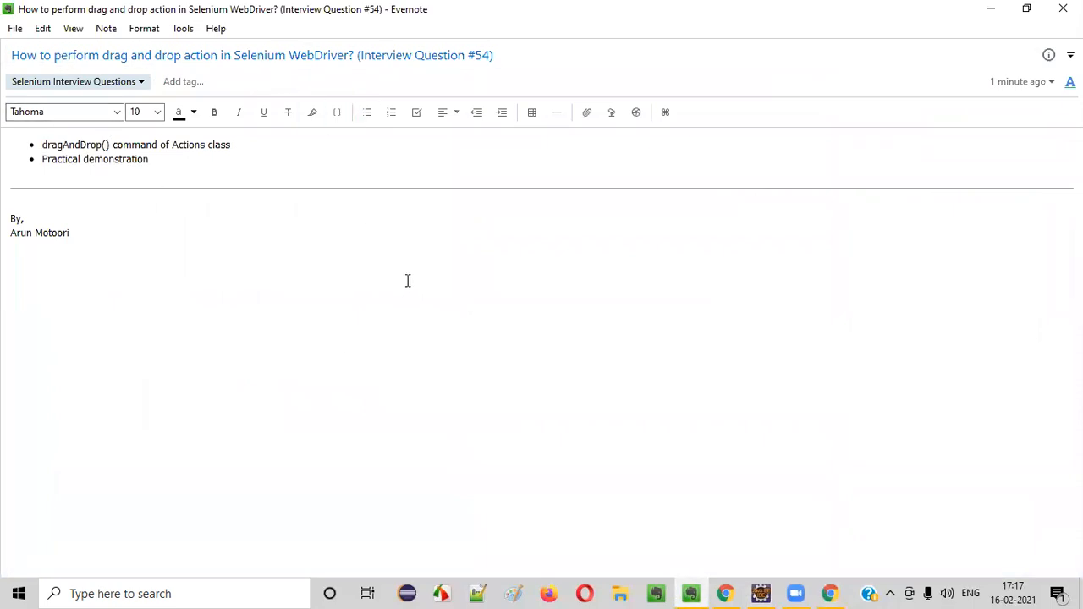
{"action": "mouse_move", "coordinate": [810, 81]}
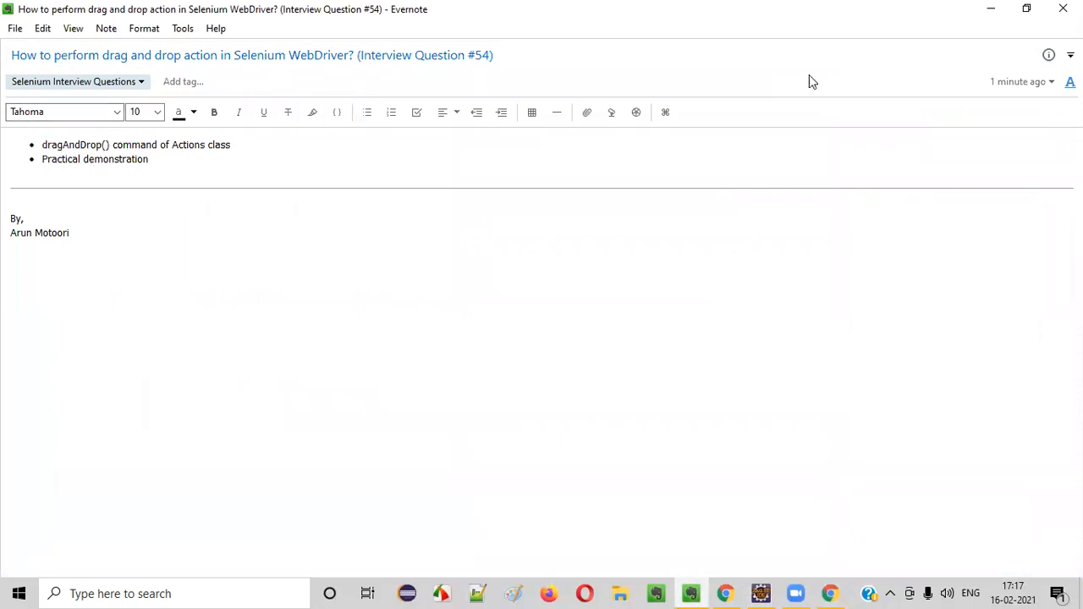